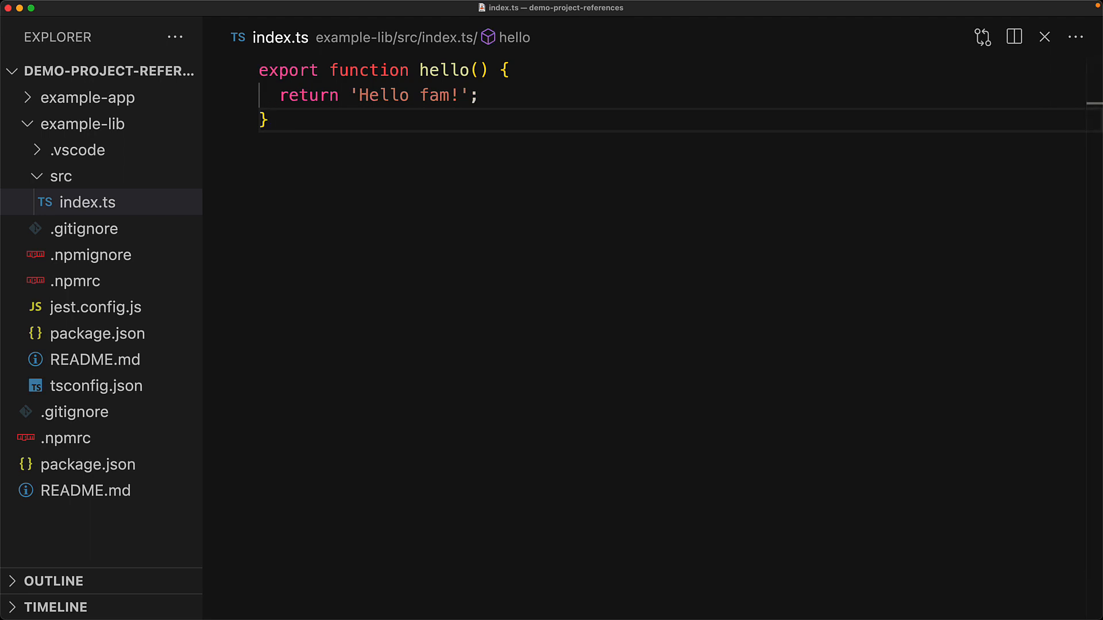
Open src/index.ts in the example-app project folder
left_click(88, 98)
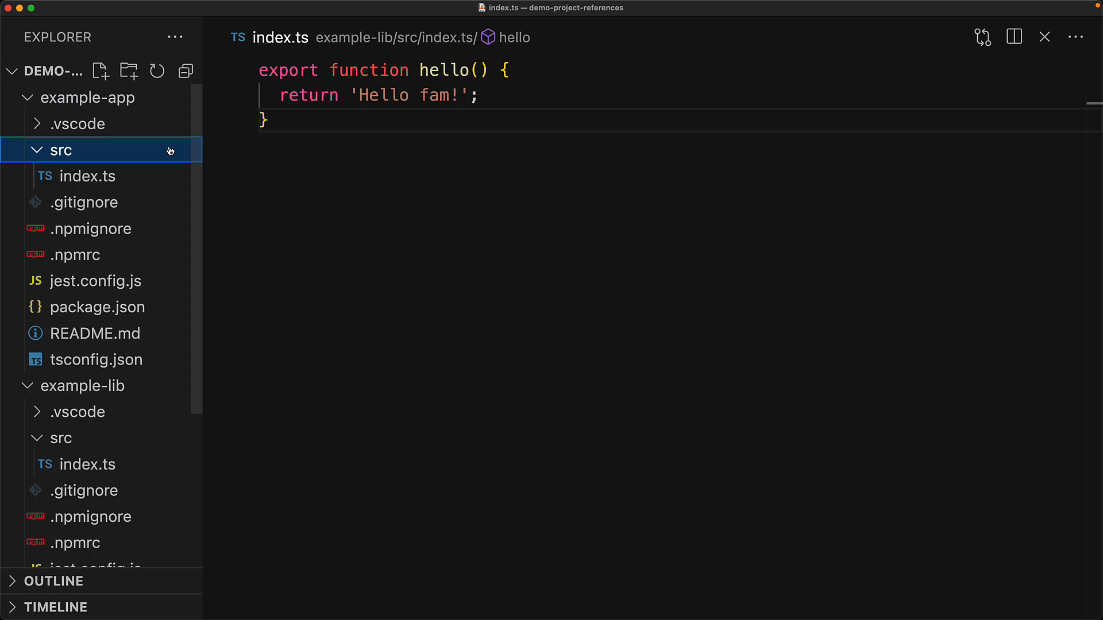
left_click(87, 177)
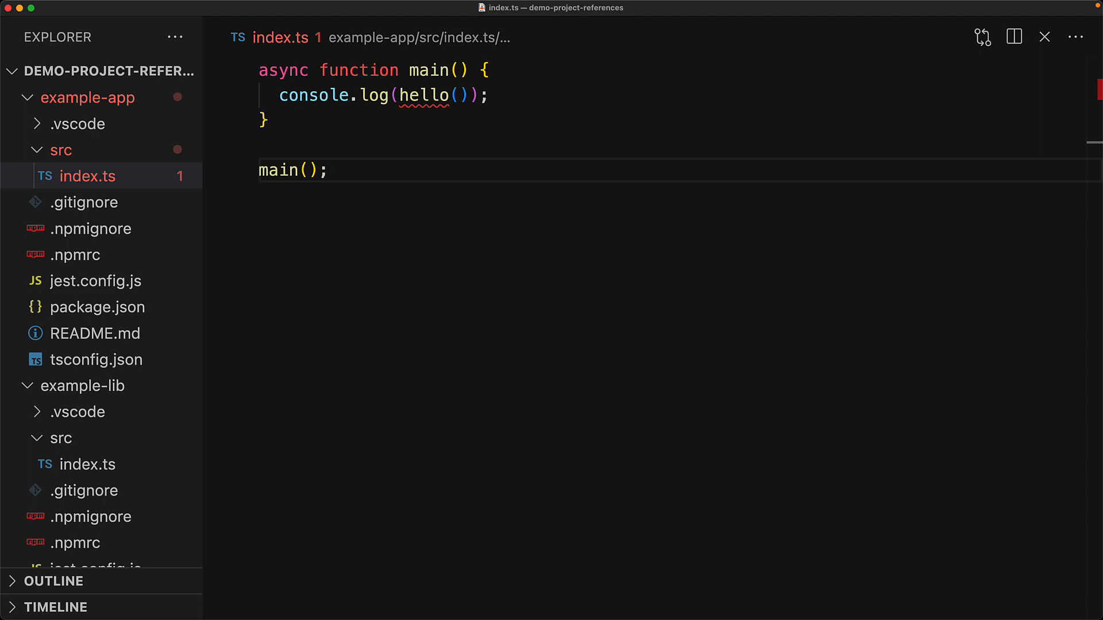
mouse_move(460, 120)
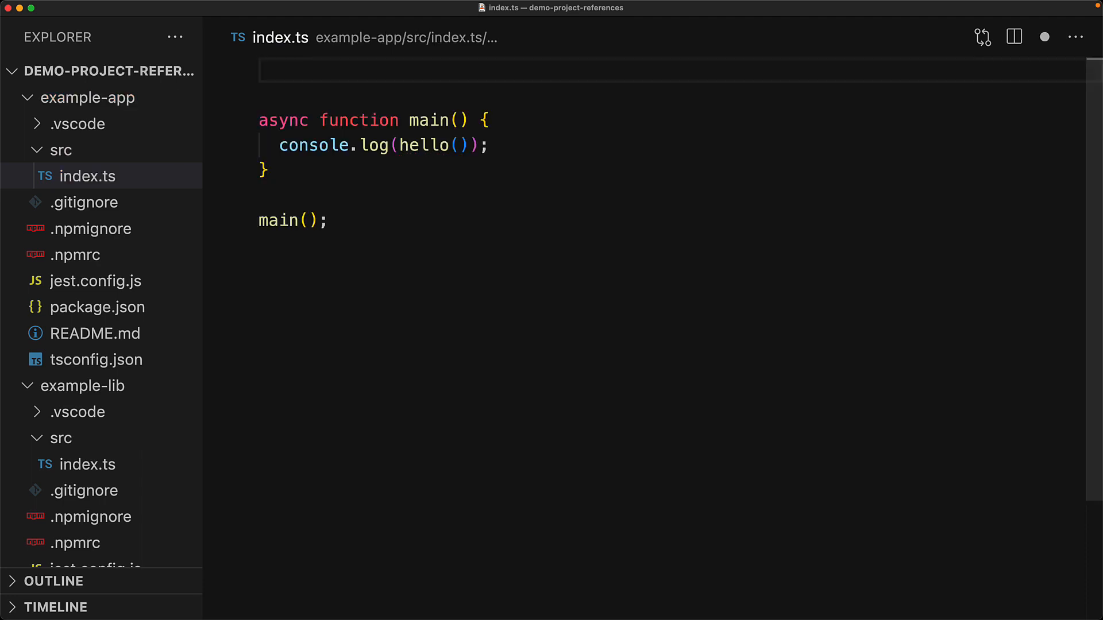
Add import { hello } from '../../example-lib/src/index'; as the first line
type("import { hello } from '../../example-lib/src/in")
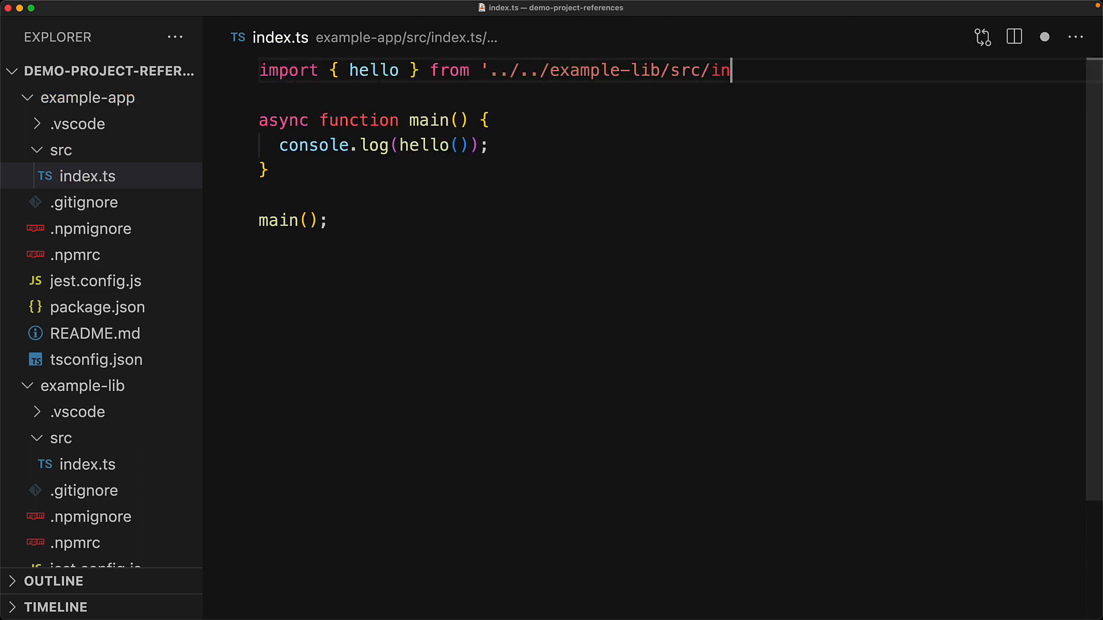
type("dex';")
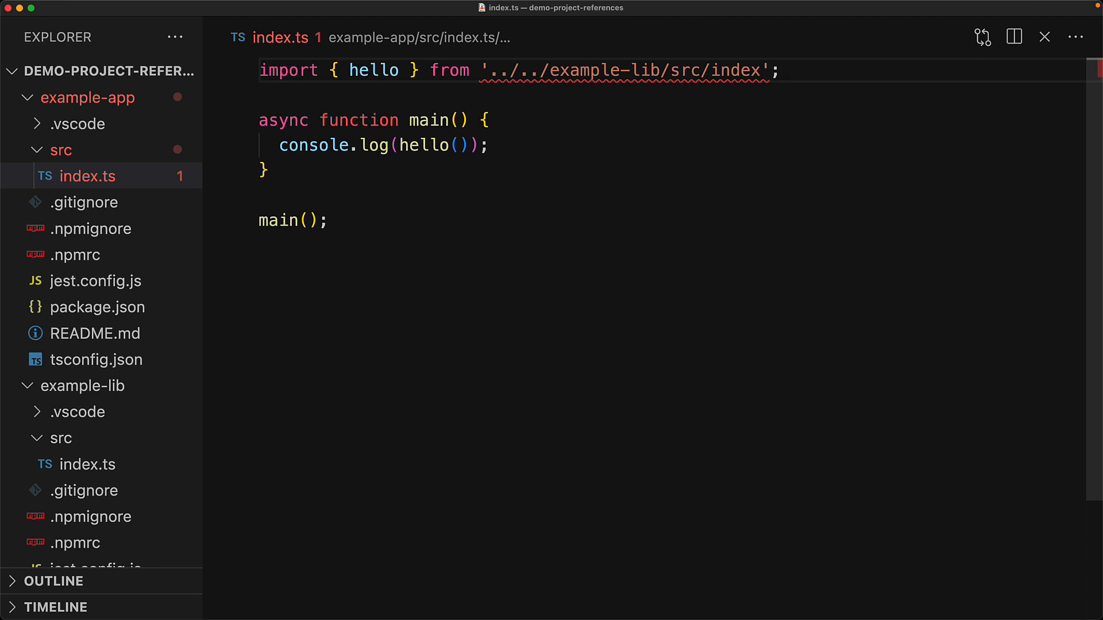
mouse_move(680, 74)
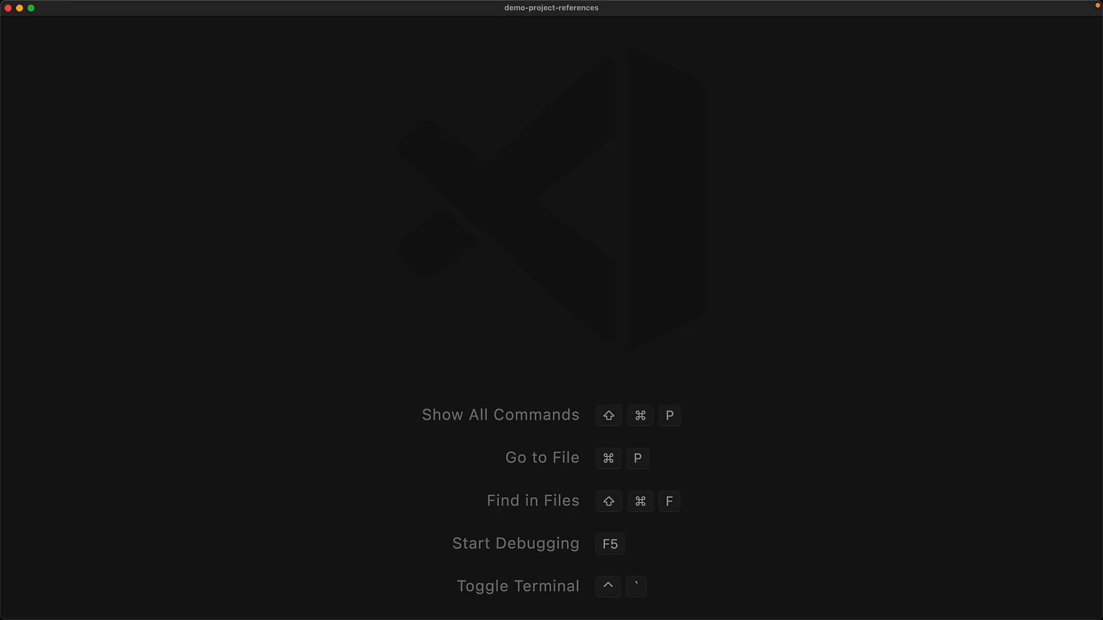
Search Quick Open for 'tscon' to list both projects' tsconfig.json files
type("tsconfig")
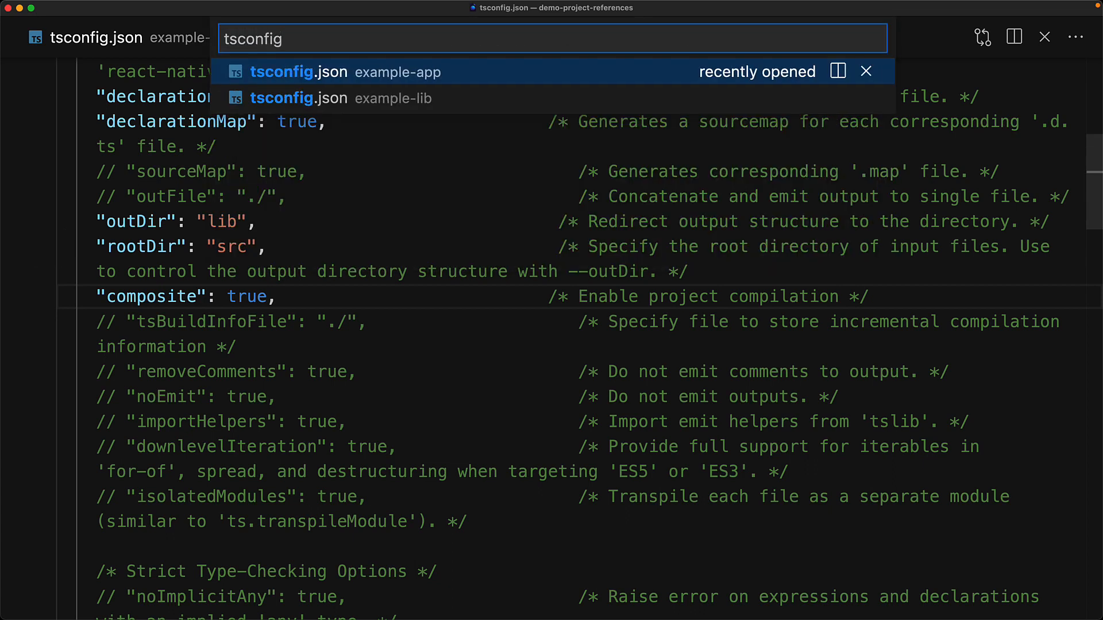
Open example-app's tsconfig.json from the Quick Open results
left_click(282, 71)
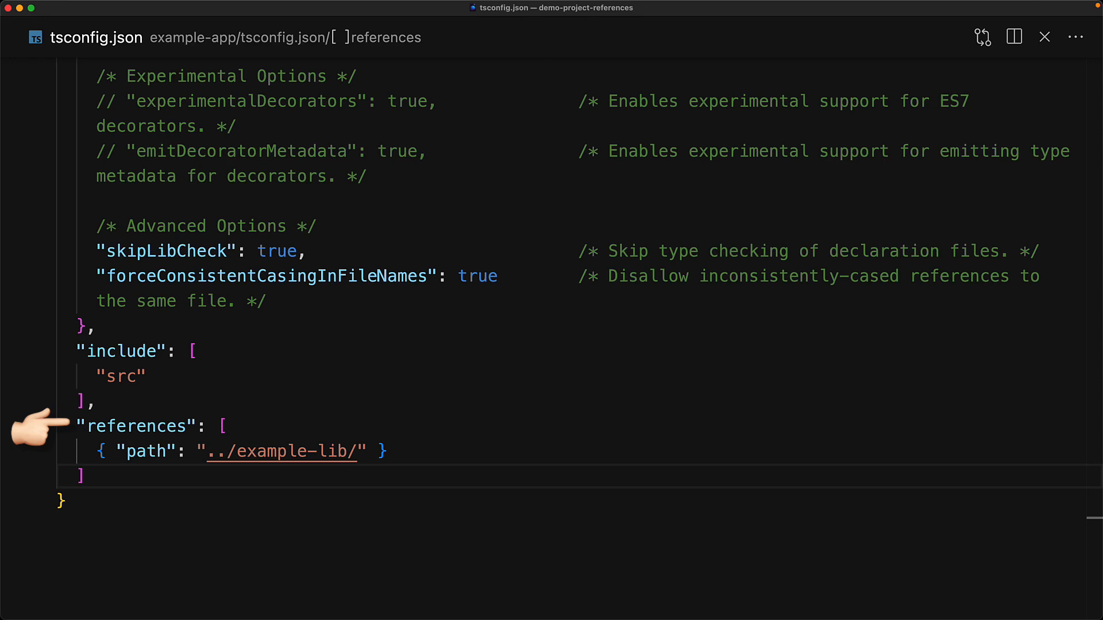
mouse_move(31, 425)
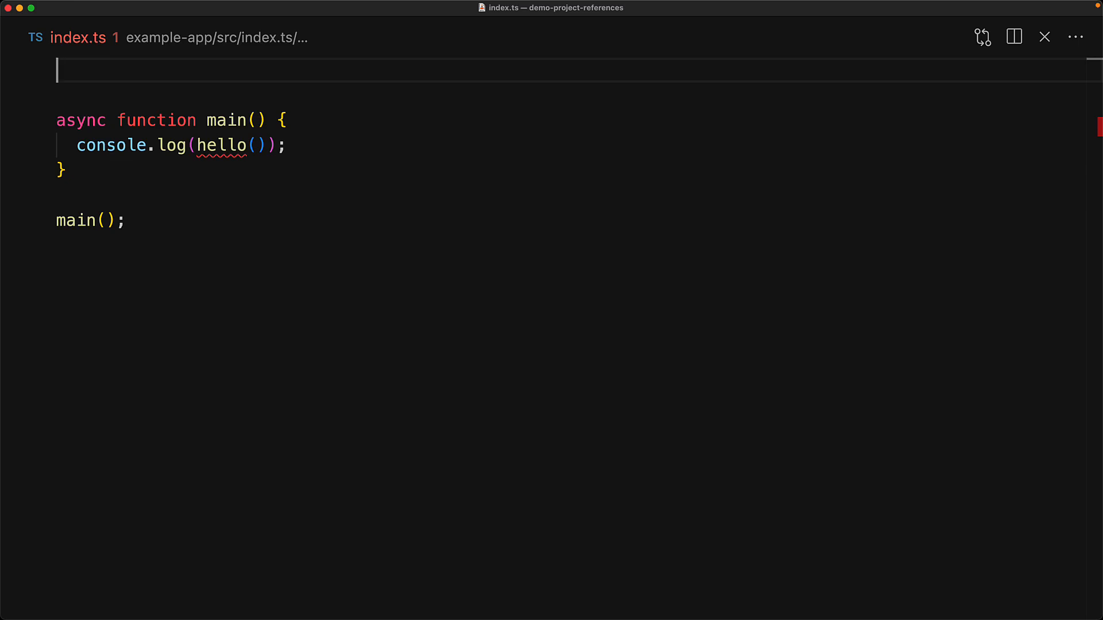
Add import { hello } from '../../example-lib'; at the top of index.ts
type("import { hello } from '../../example-li")
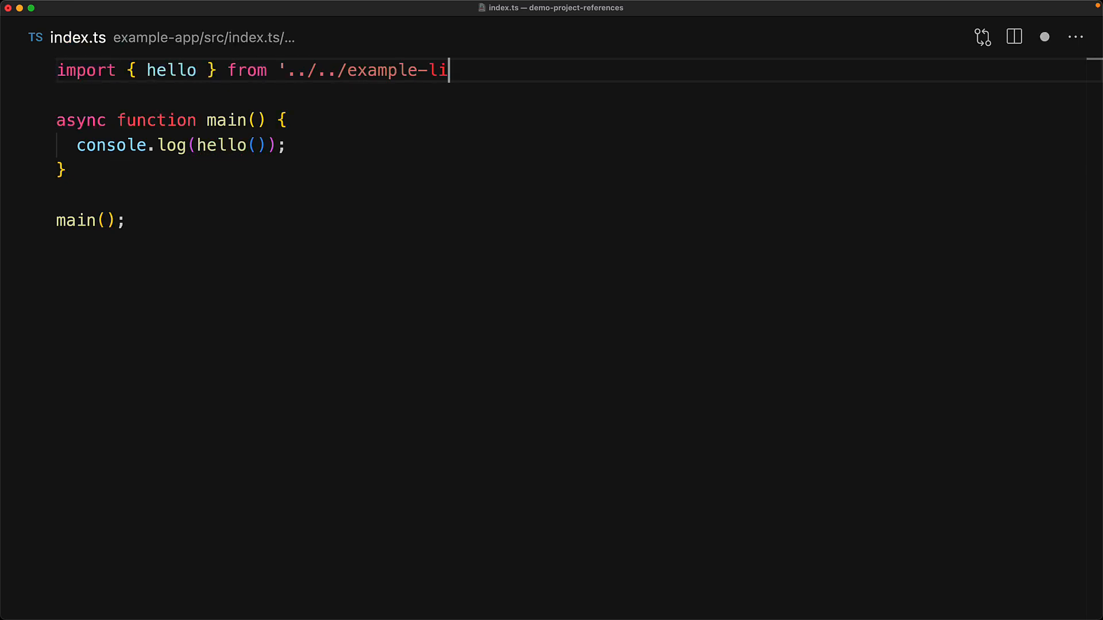
type("b';")
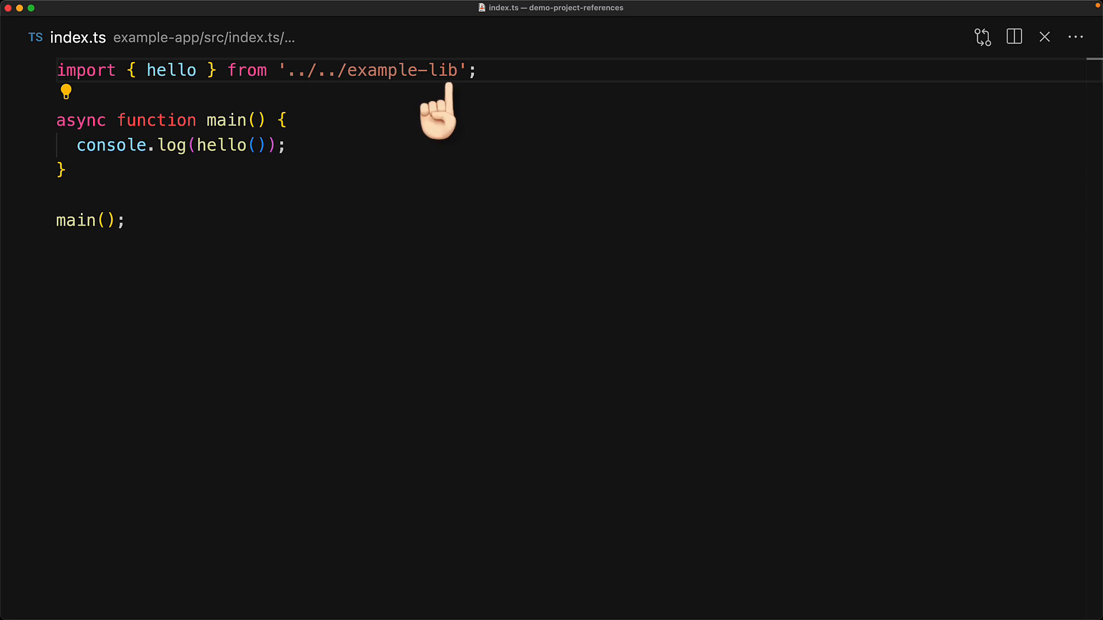
mouse_move(173, 71)
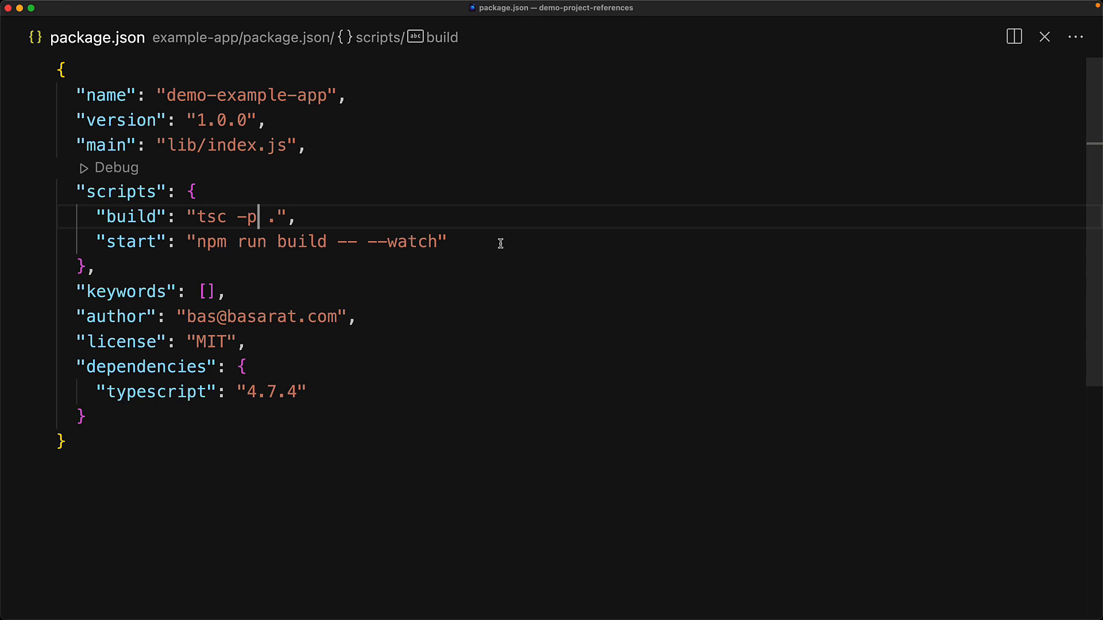
Replace -p with --build in the package.json build script
double_click(246, 216)
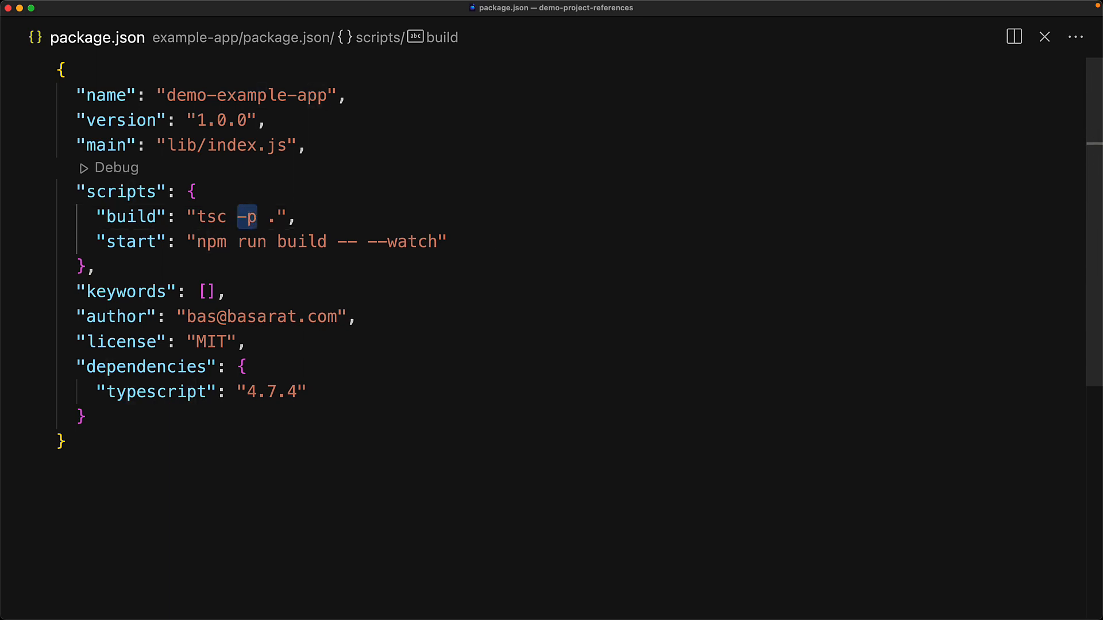
type("--build")
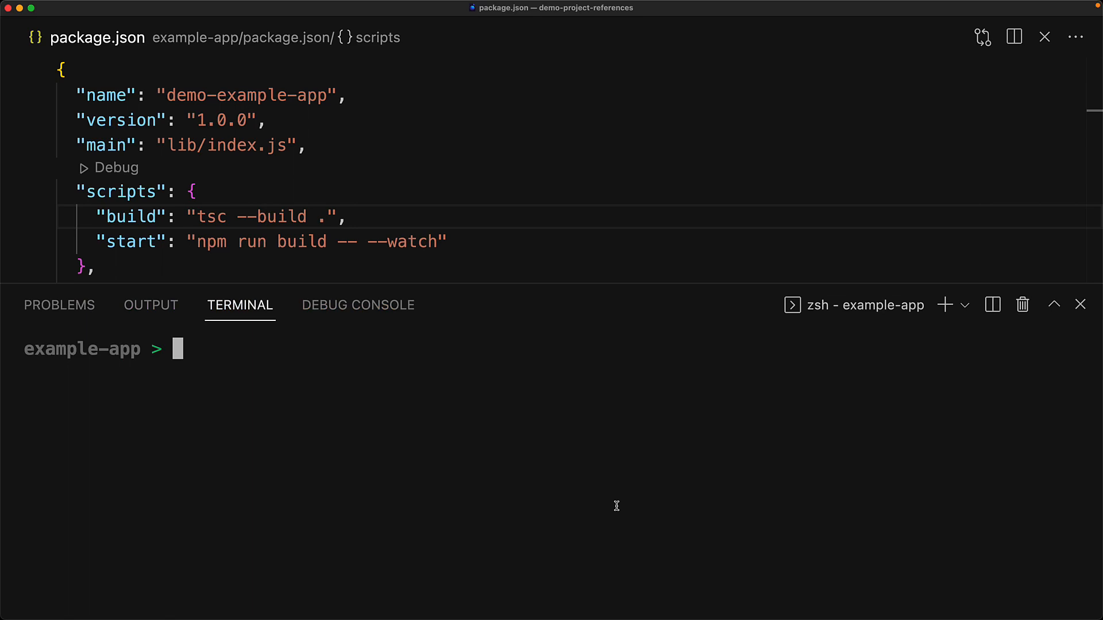
Run npm run build in the terminal and check the Explorer for the lib output
type("npm ru")
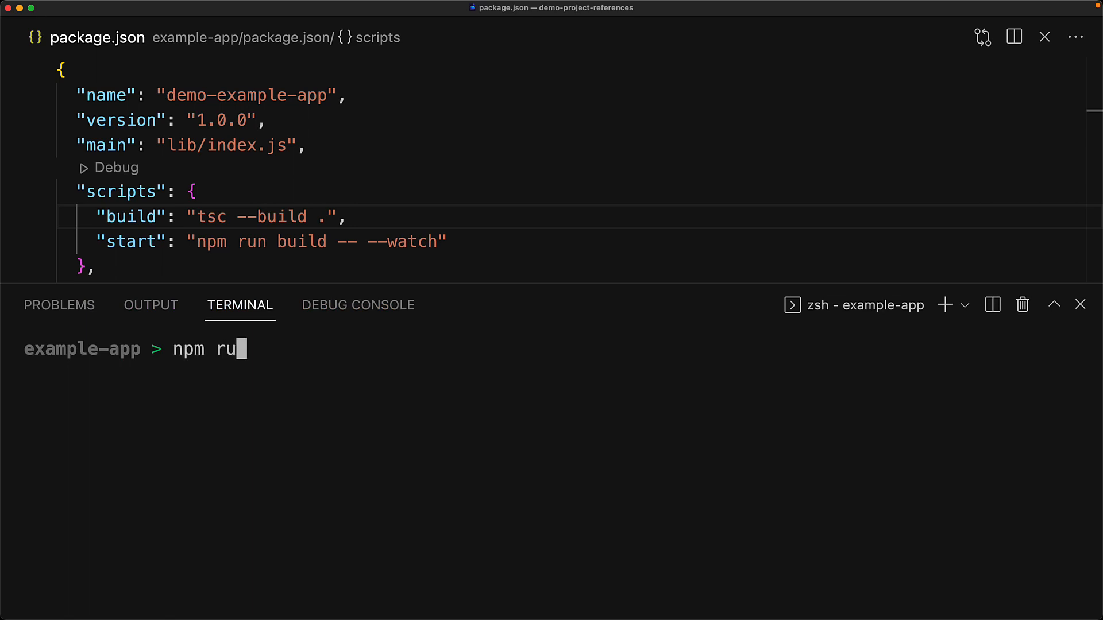
key("Enter")
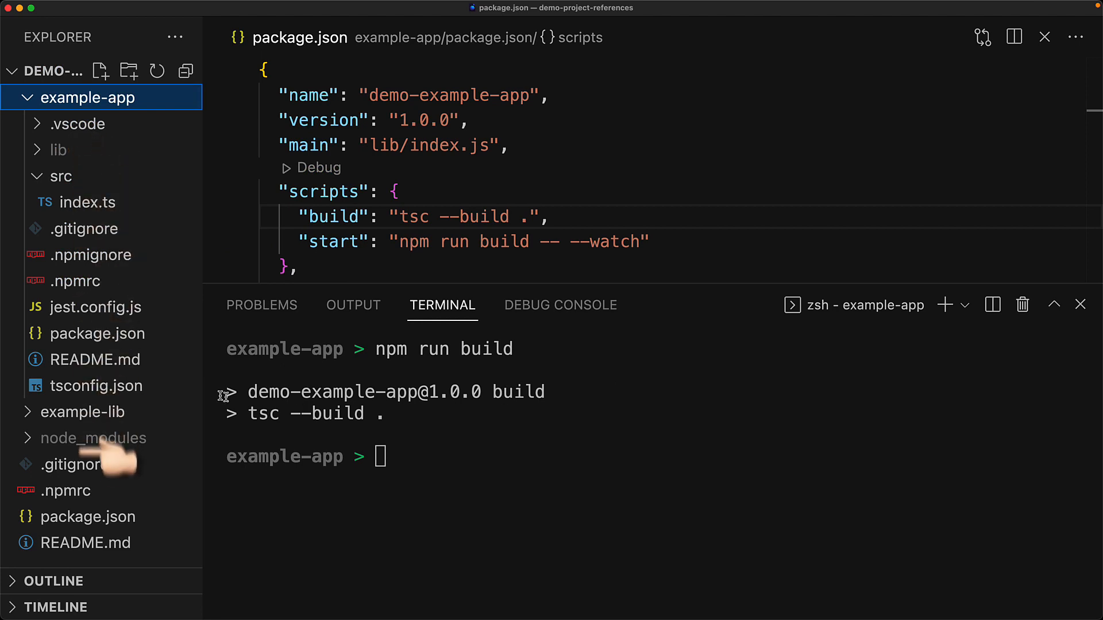
left_click(56, 464)
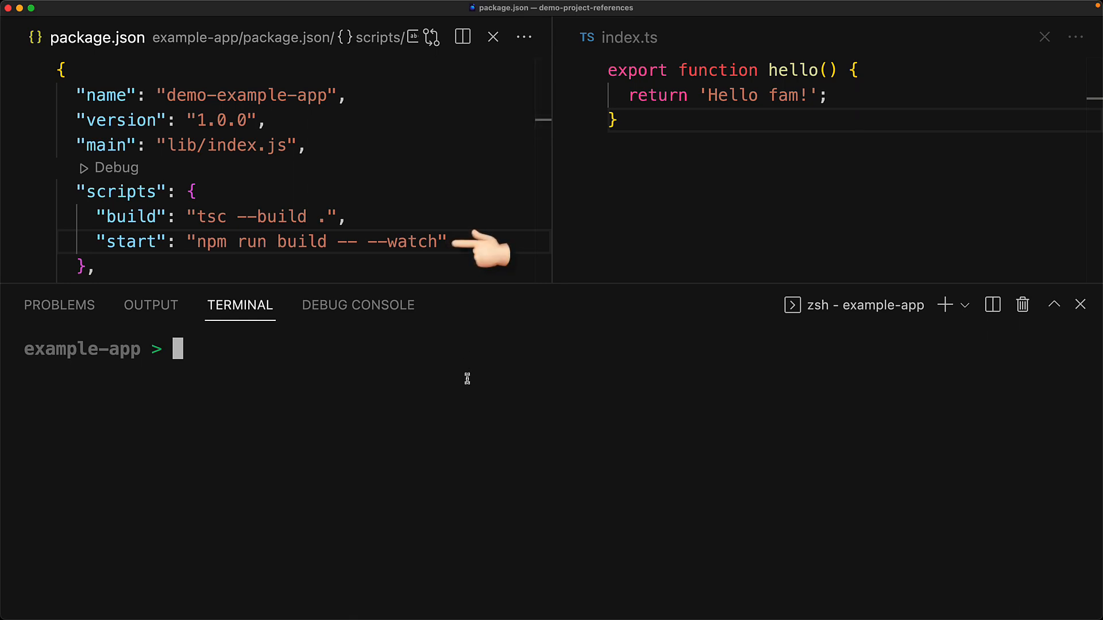
Start the watch build with npm start in the terminal
type("npm sta")
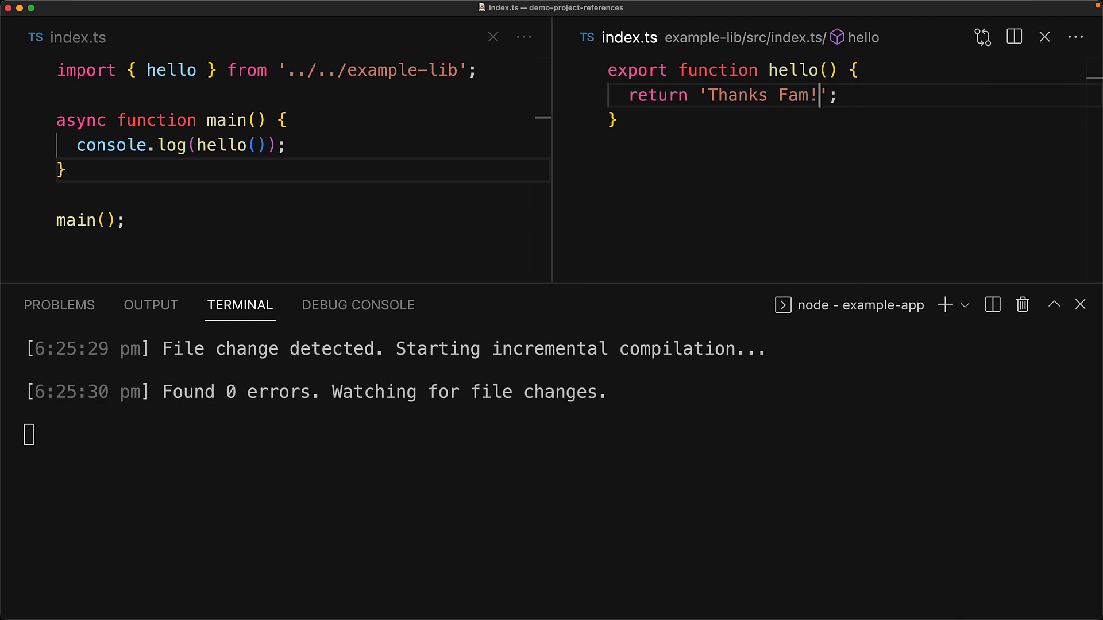
mouse_move(944, 305)
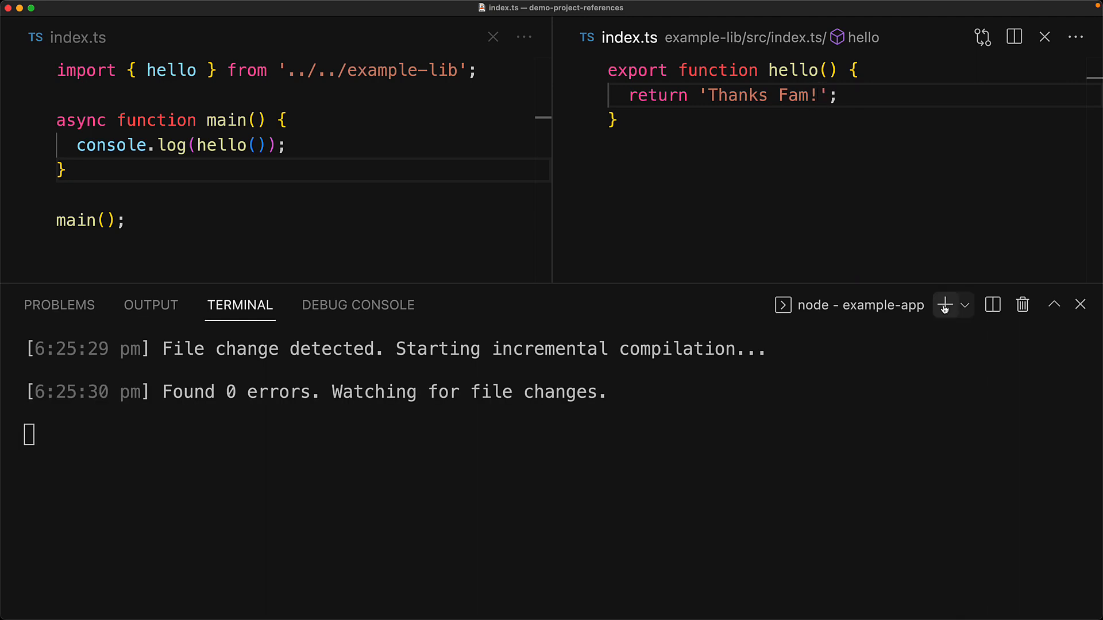
Run node lib/index.js in a second terminal to print 'Thanks Fam!'
left_click(944, 305)
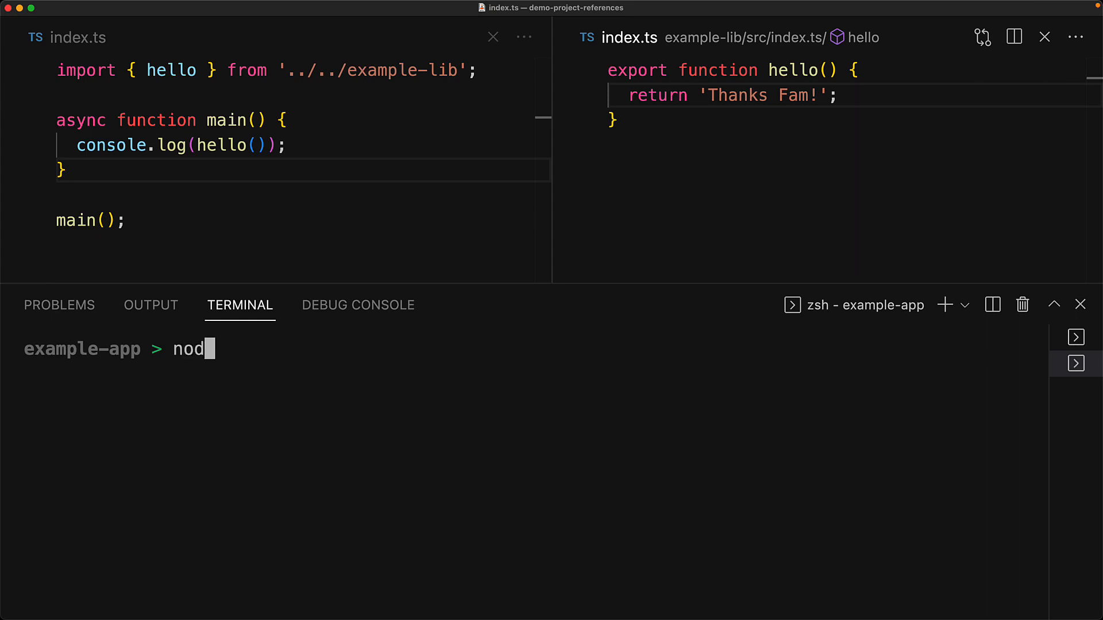
type("e lib/index.")
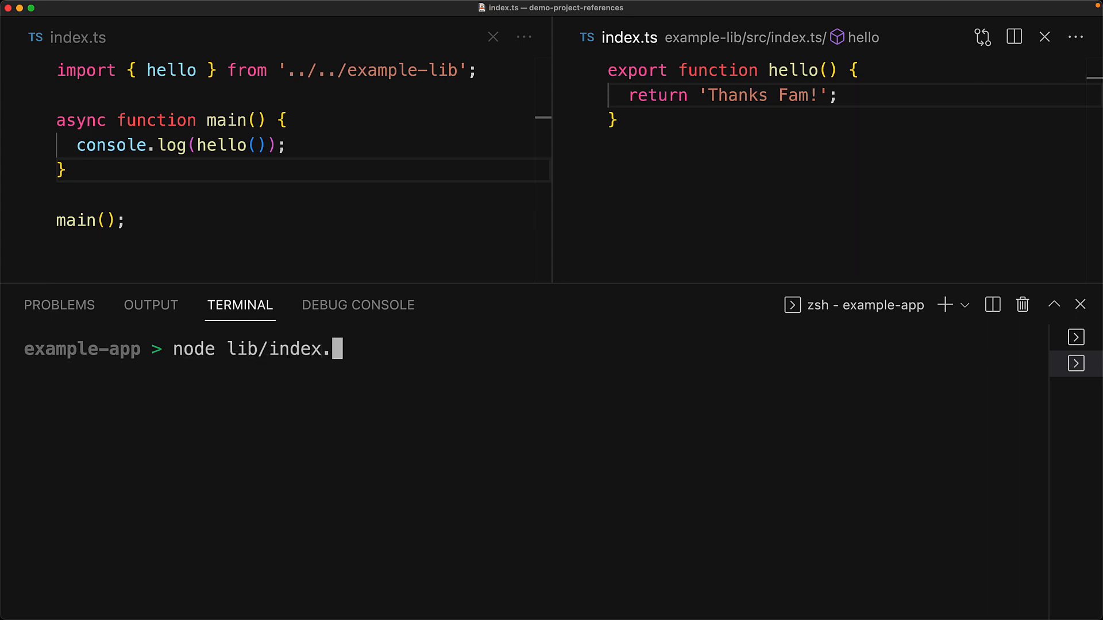
key("Enter")
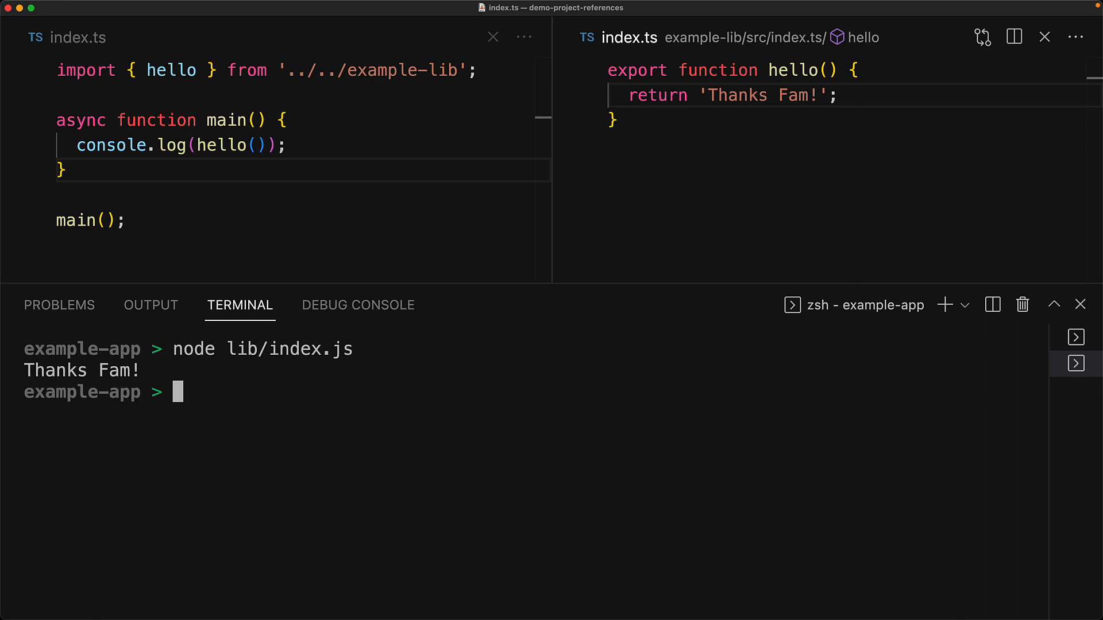